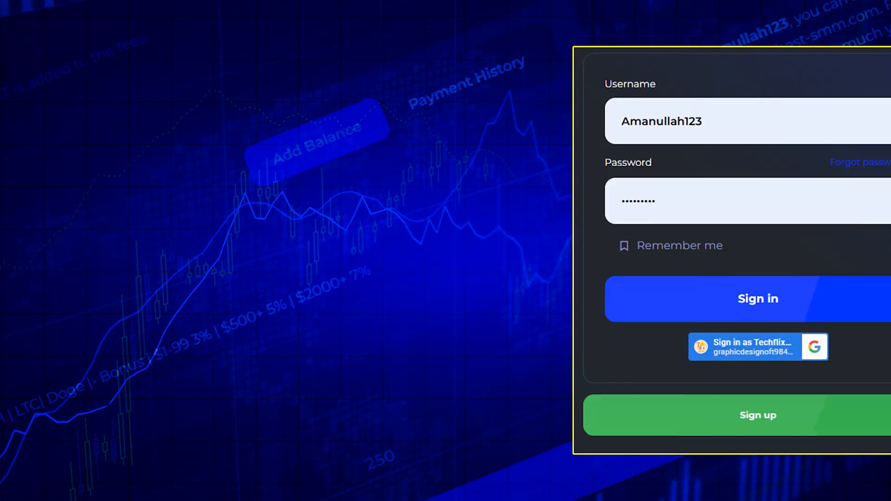
Step: Sign in to the BestSMM account so the new order dashboard appears
{"action": "left_click", "coordinate": [757, 298]}
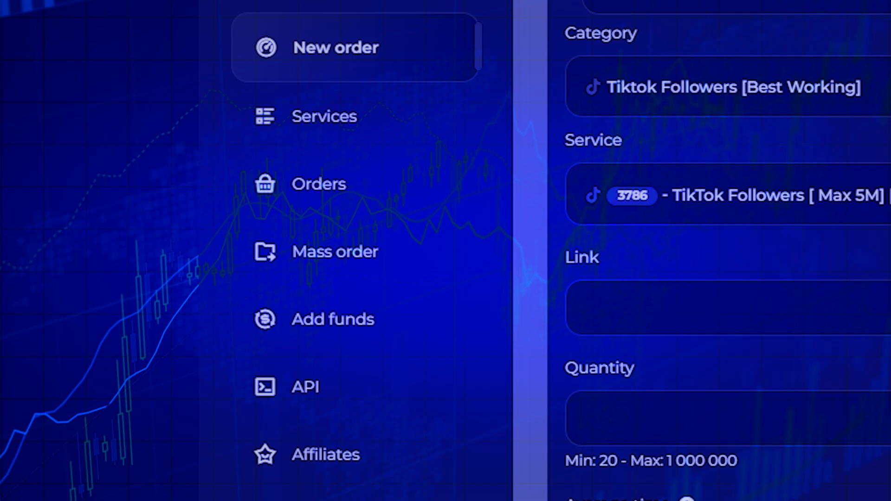
Step: Go to Add funds and expand the Method dropdown to list the payment methods
{"action": "left_click", "coordinate": [332, 319]}
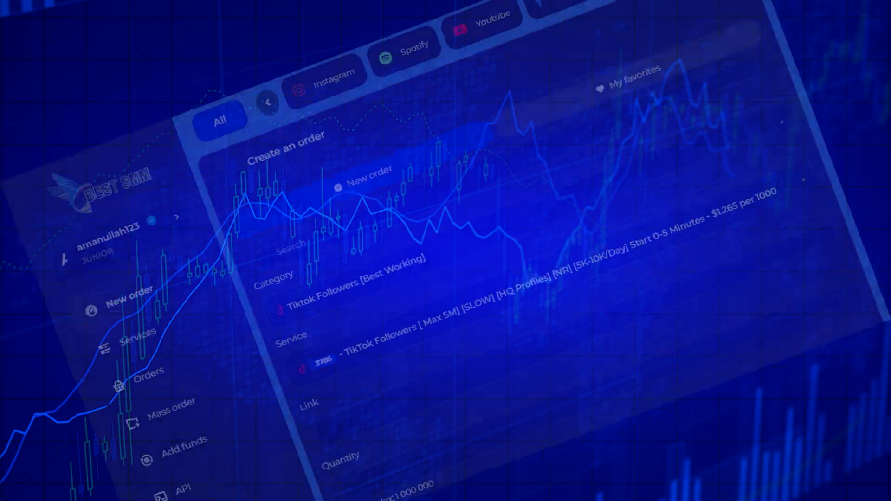
{"action": "left_click", "coordinate": [182, 441]}
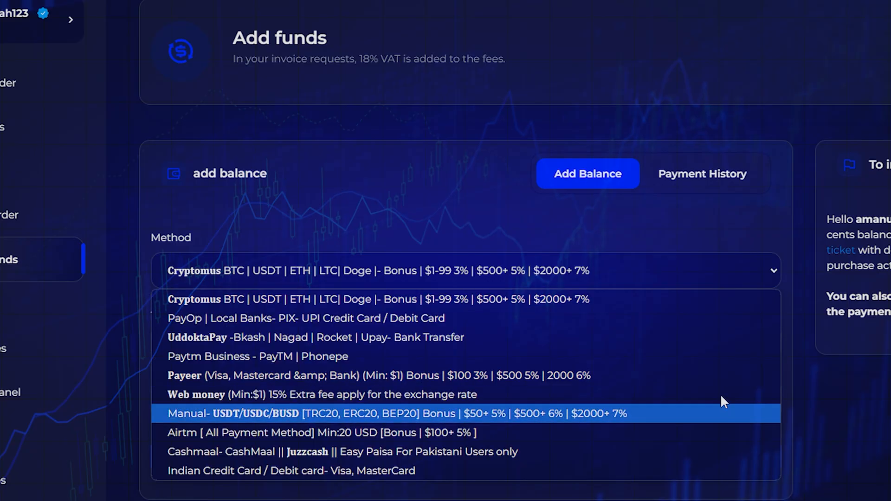